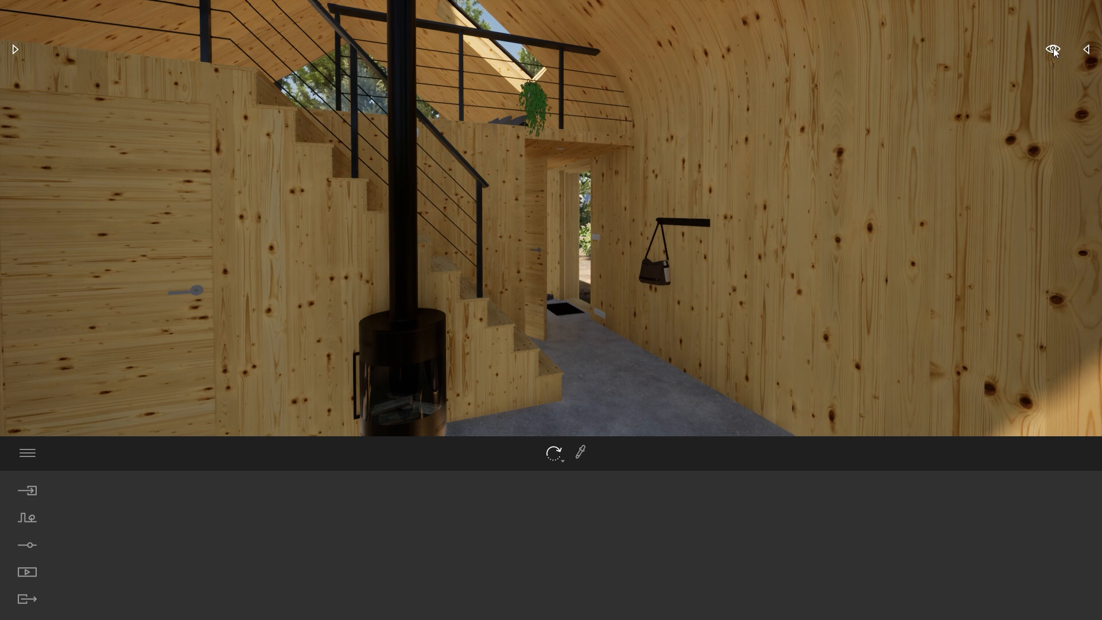
Open and close the ambience panel, framing the staircase and wood stove from wider
left_click(1051, 49)
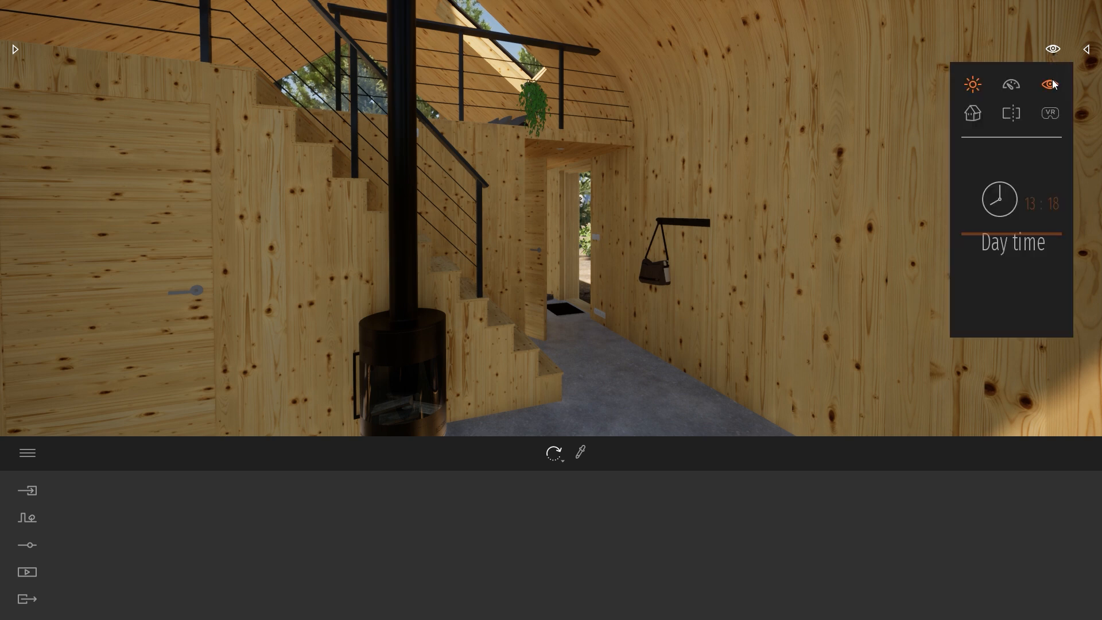
left_click(1048, 84)
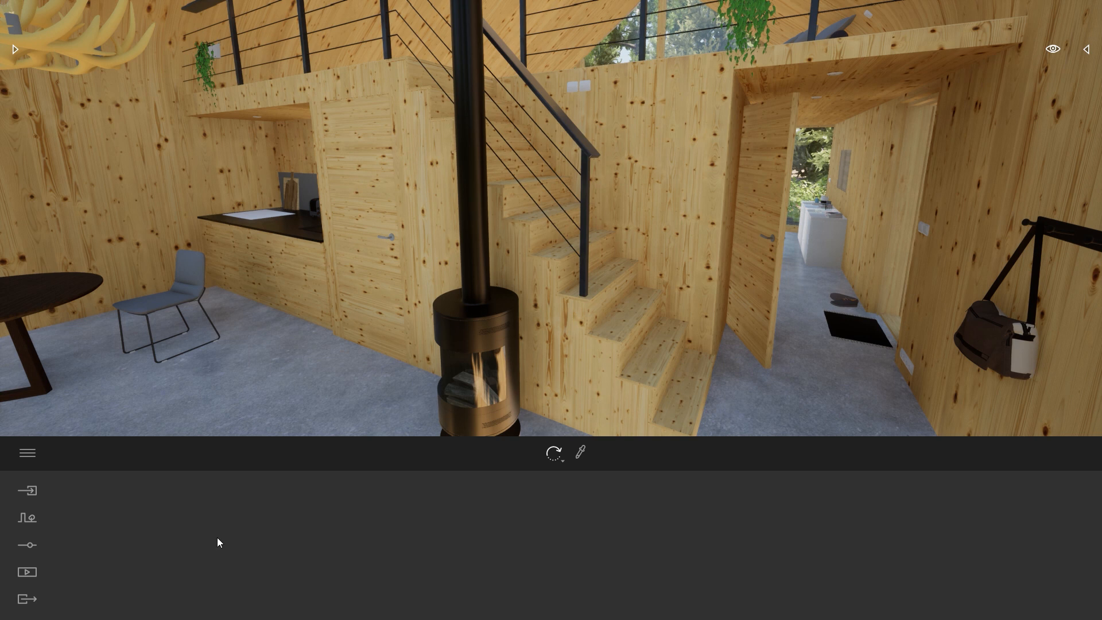
mouse_move(28, 490)
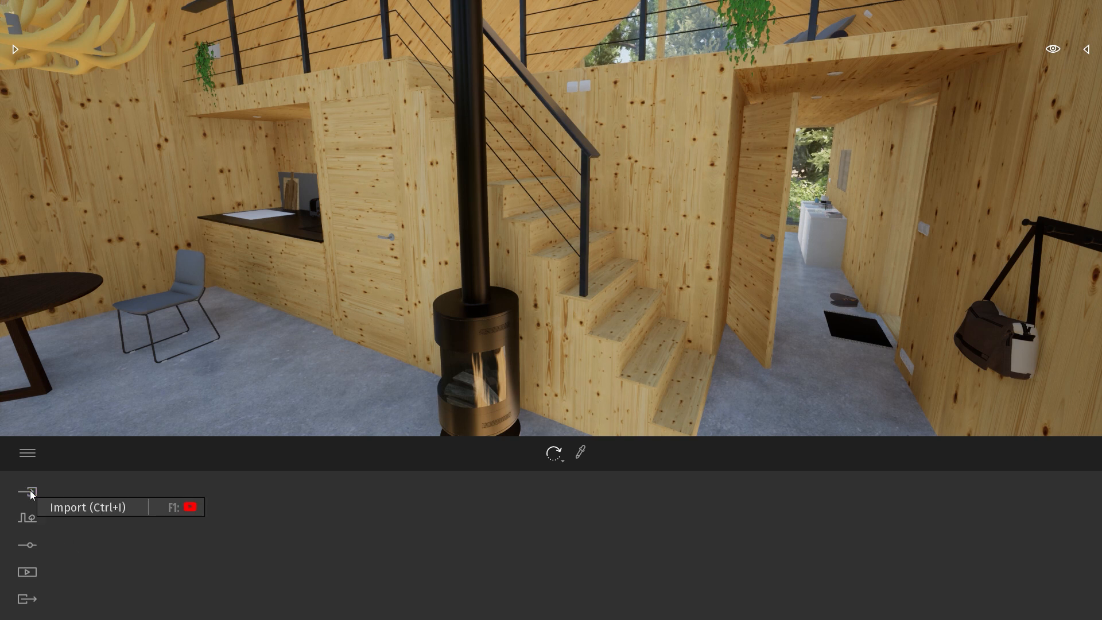
Import the InvisibleShape FBX model beside the staircase, keeping scene materials for name conflicts
left_click(28, 491)
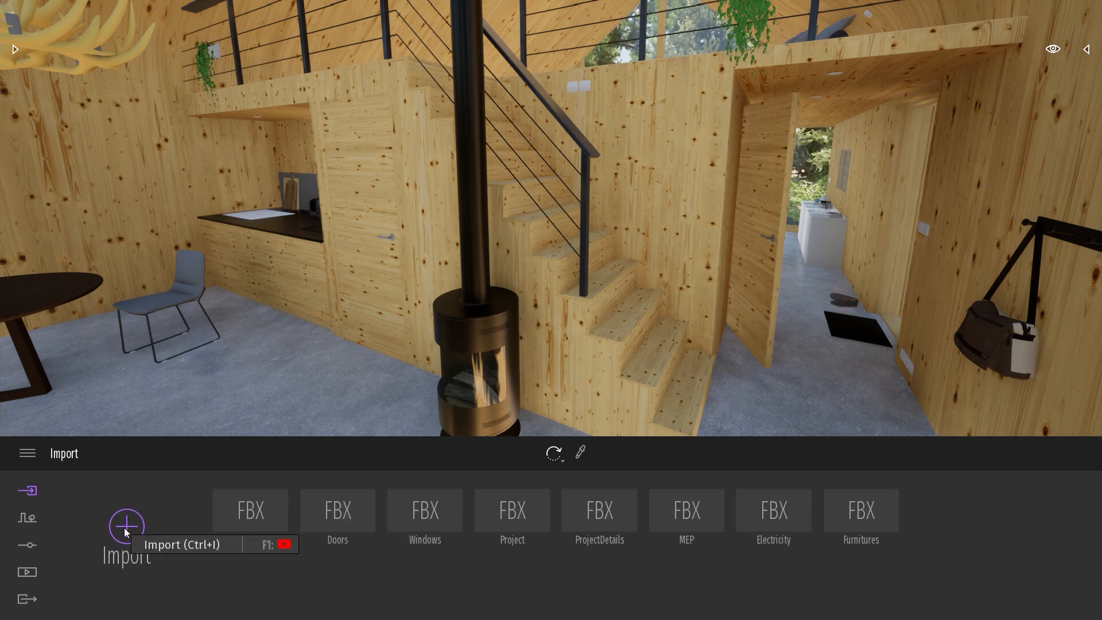
left_click(126, 525)
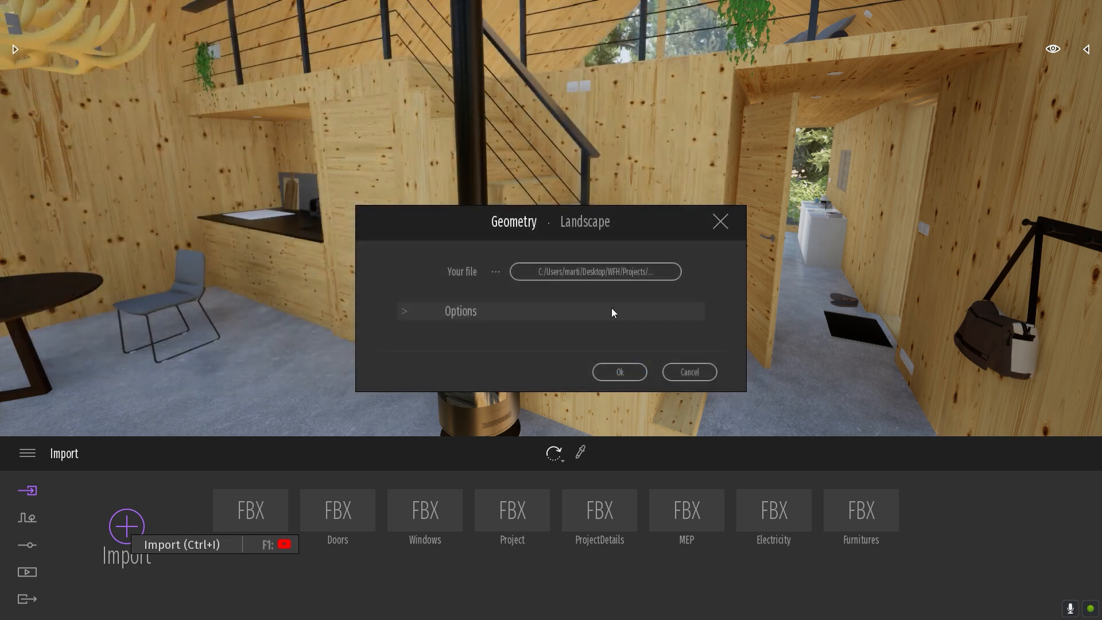
left_click(618, 371)
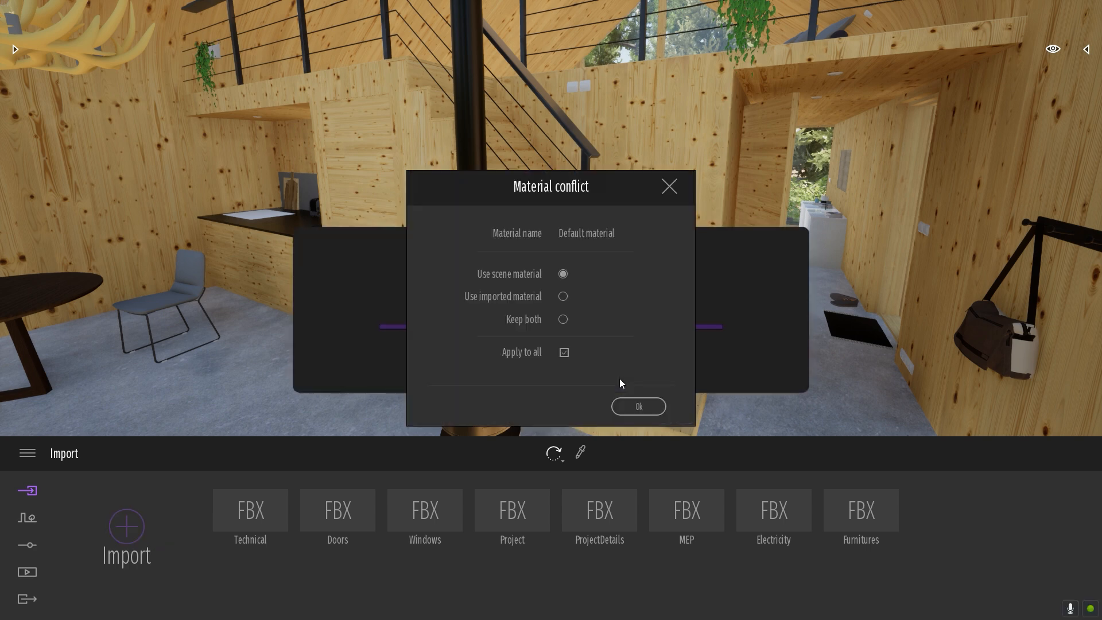
left_click(636, 406)
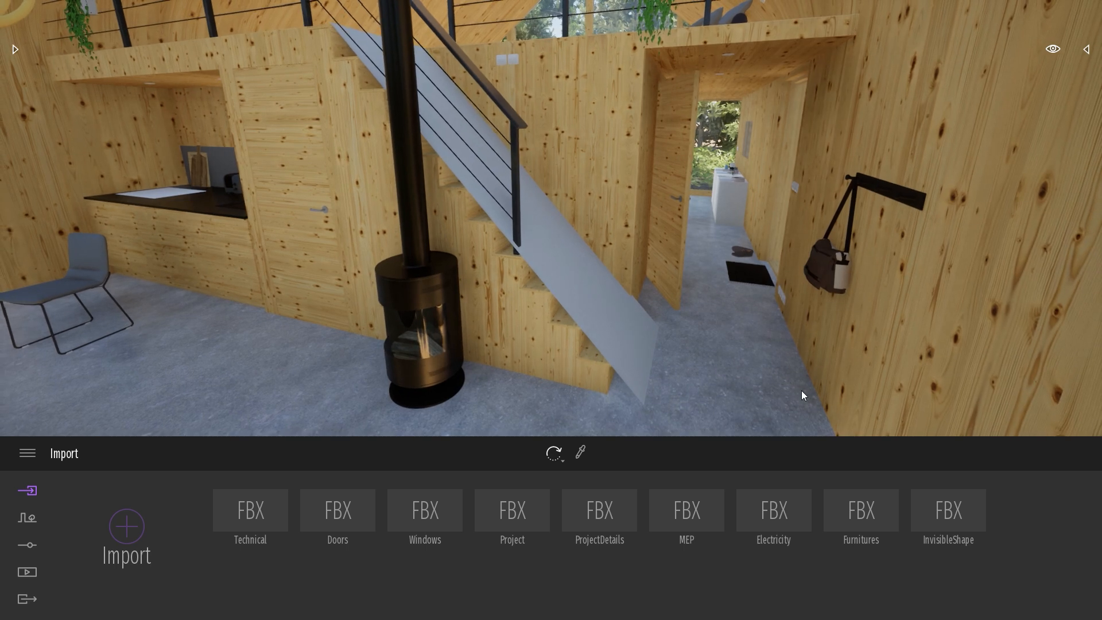
mouse_move(414, 119)
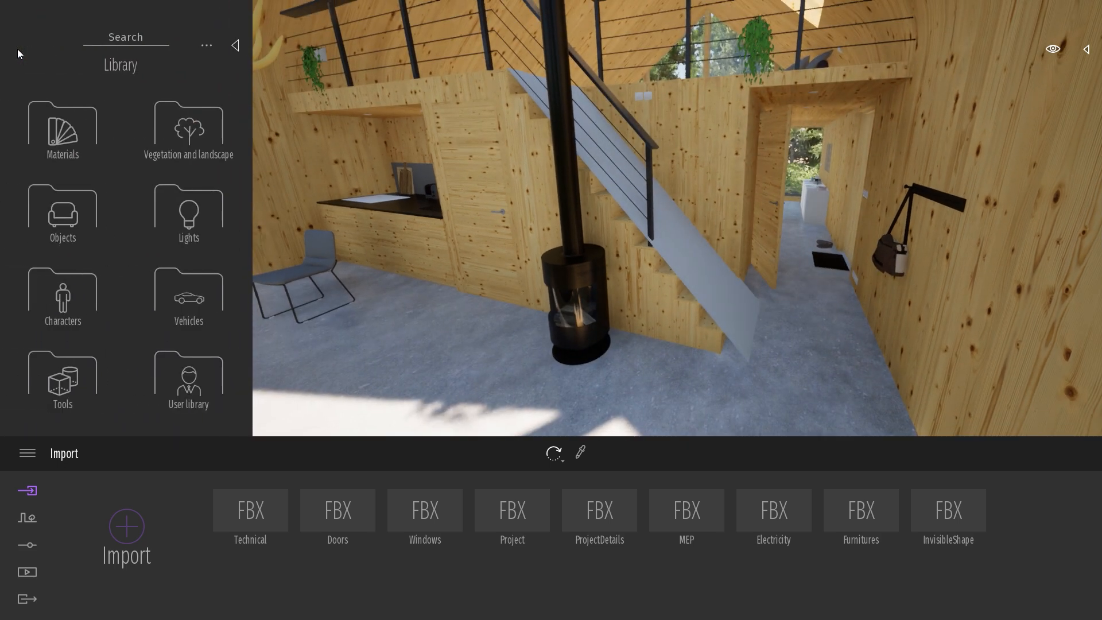
Apply Clear glass from the Glass library to the ramp over the stairs at 10% opacity
left_click(62, 130)
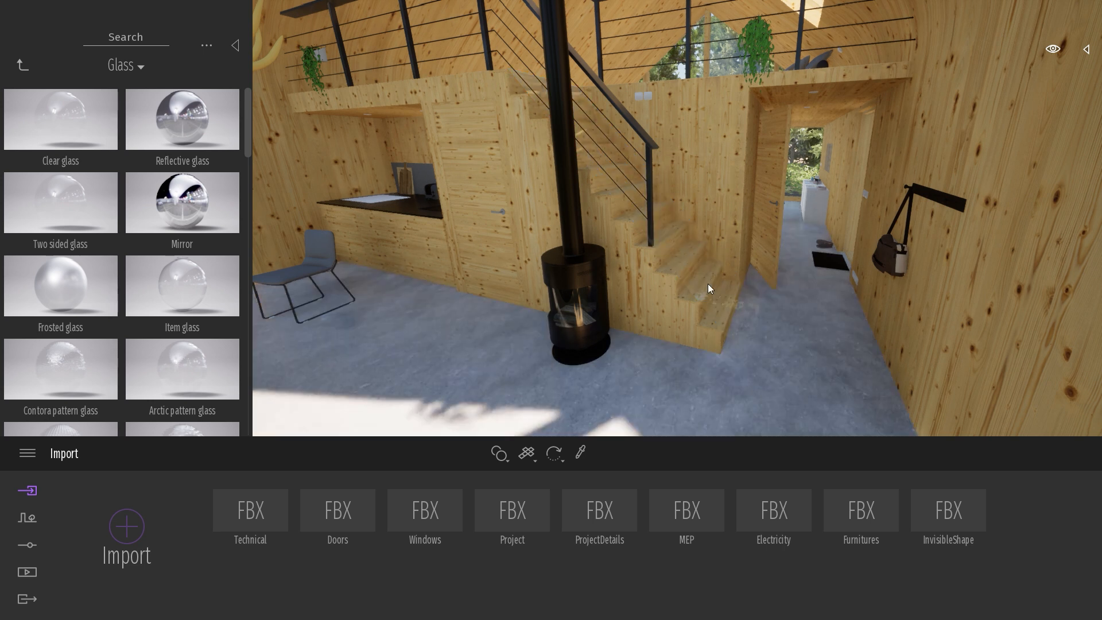
left_click(60, 118)
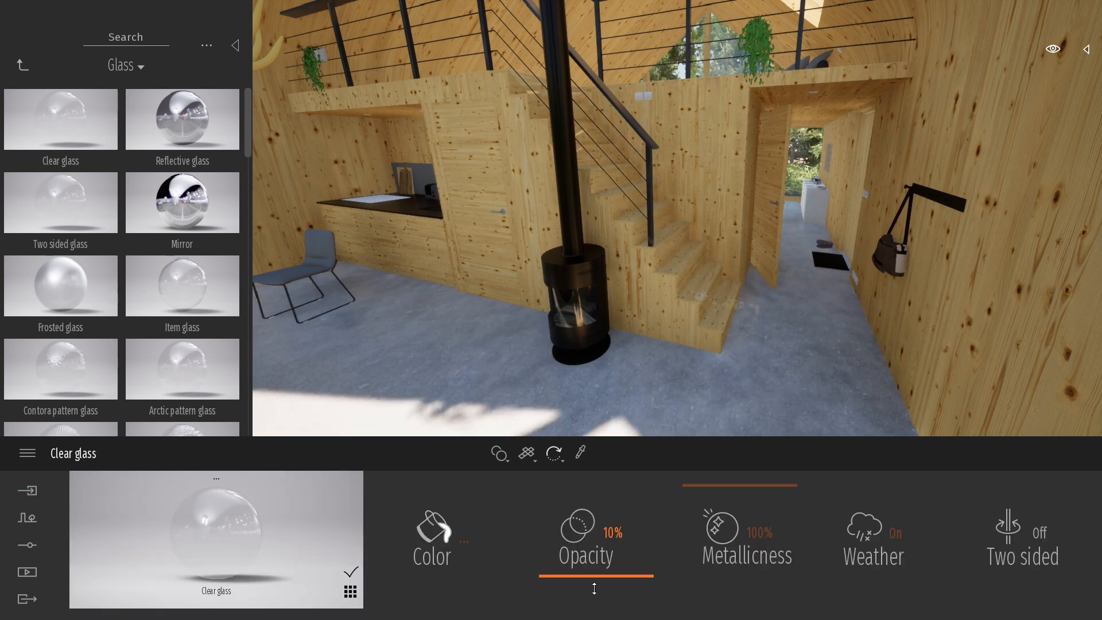